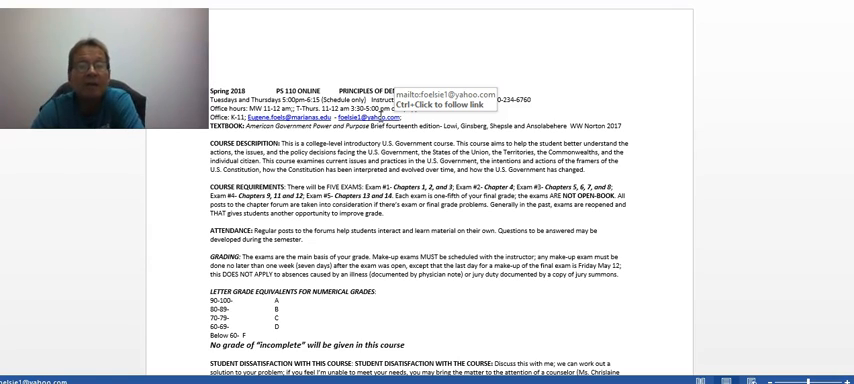
mouse_move(484, 156)
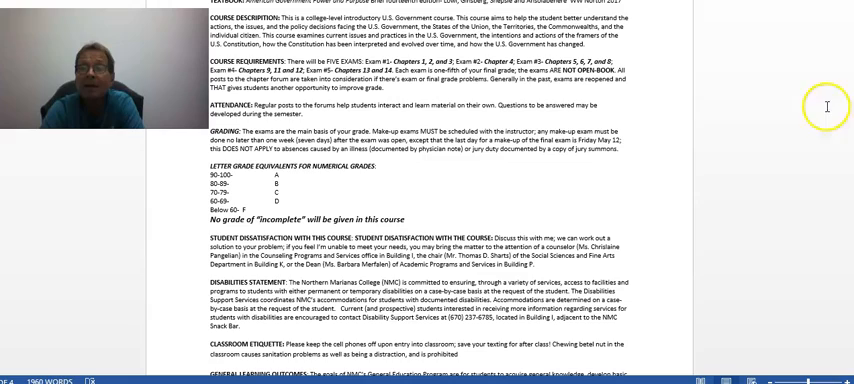
scroll(down, 3)
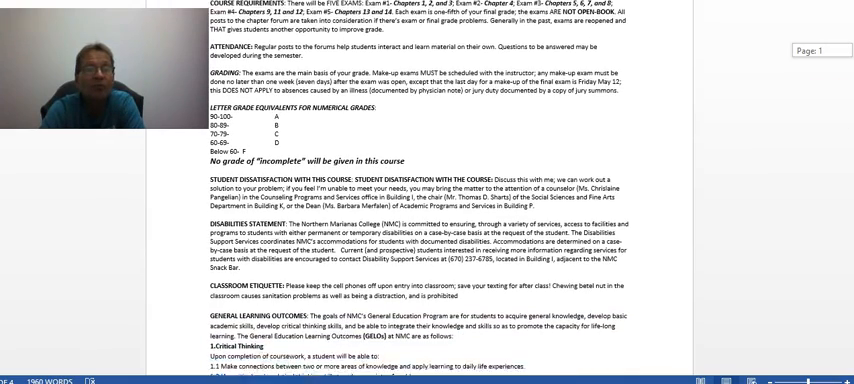
scroll(down, 3)
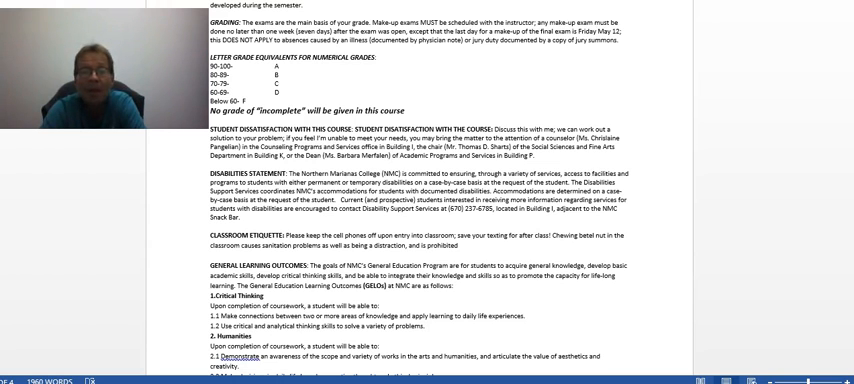
scroll(down, 3)
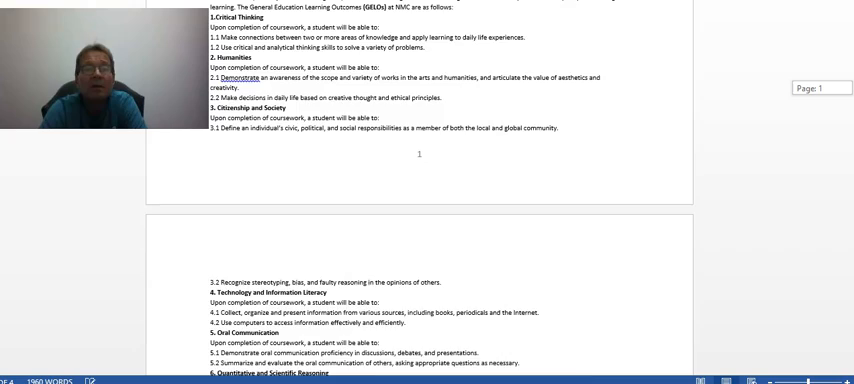
scroll(down, 3)
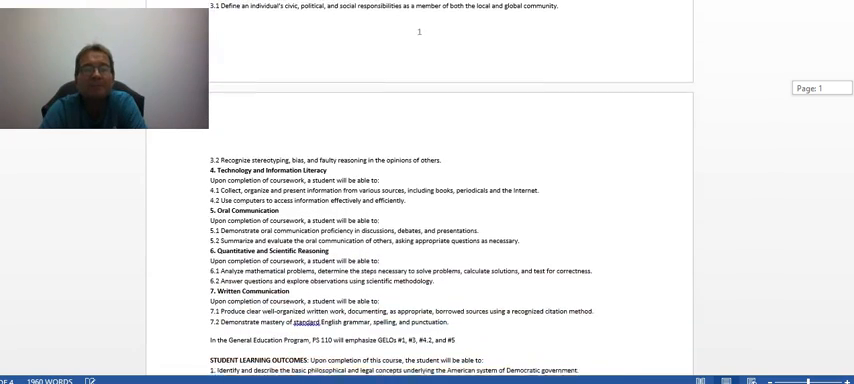
scroll(down, 3)
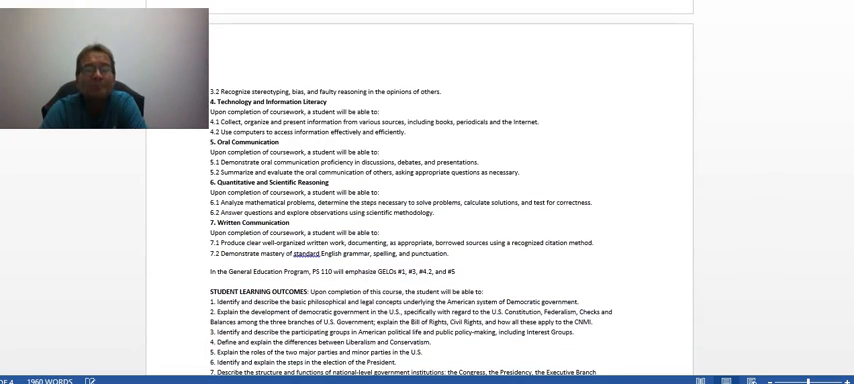
scroll(down, 3)
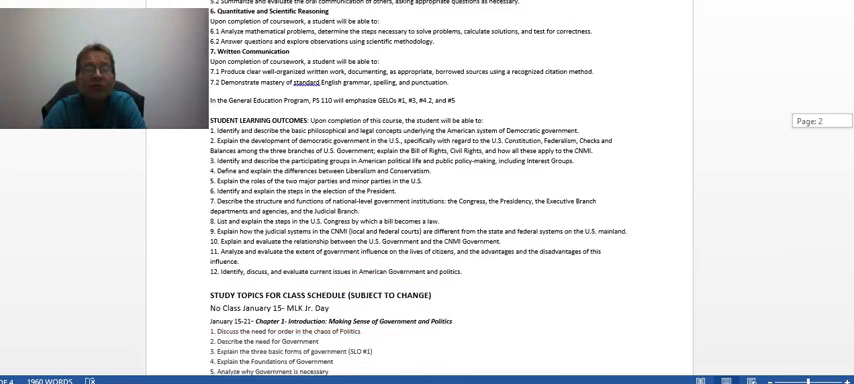
scroll(down, 3)
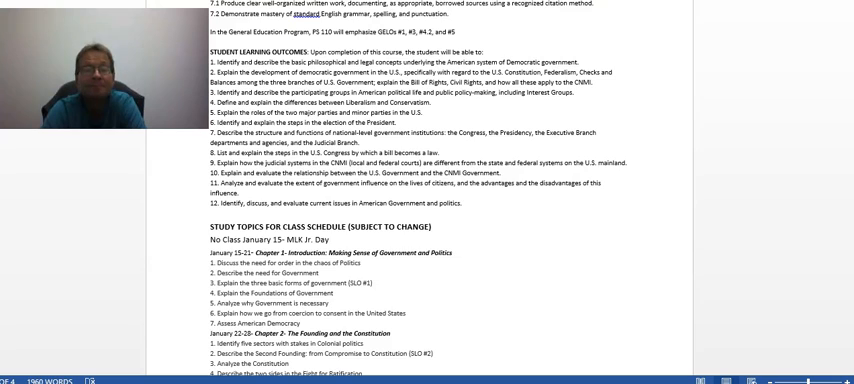
scroll(down, 3)
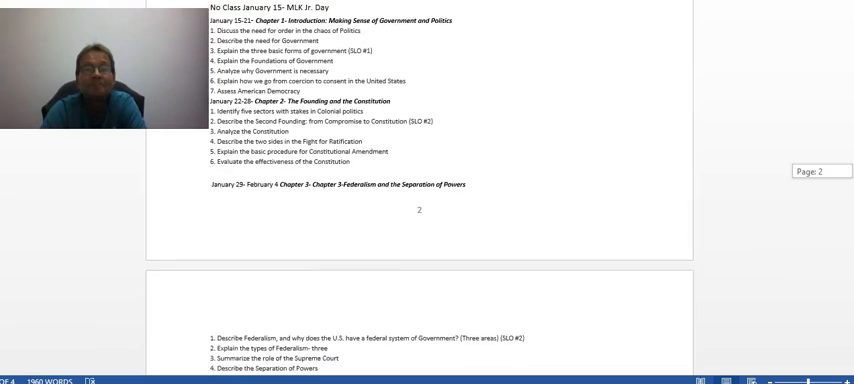
scroll(down, 3)
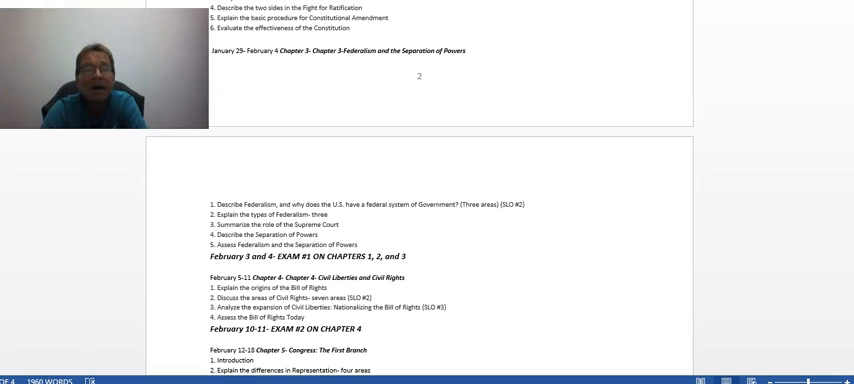
scroll(down, 3)
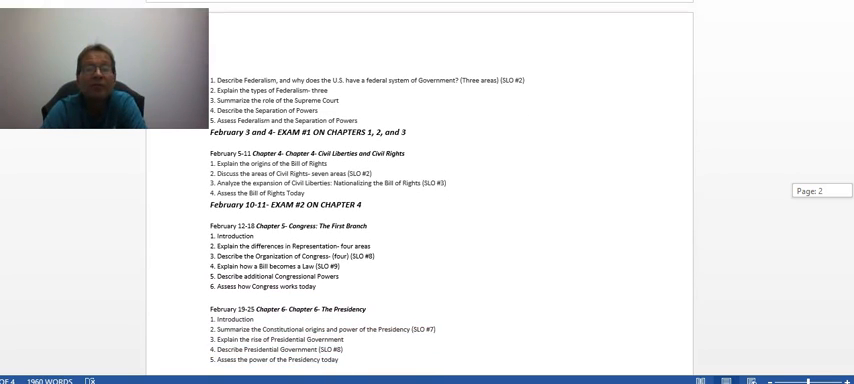
scroll(down, 3)
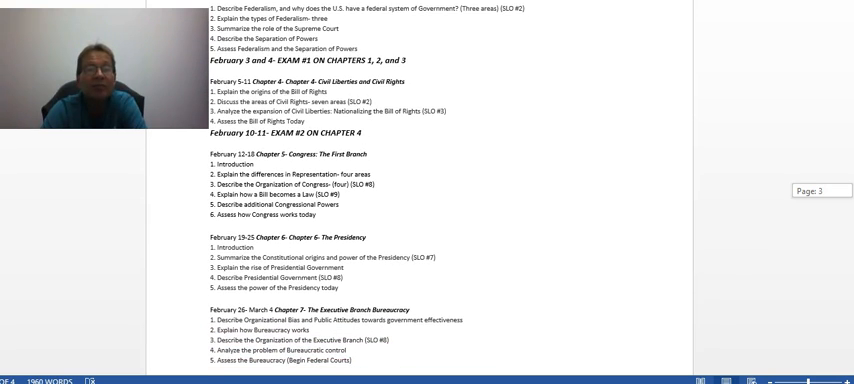
scroll(down, 3)
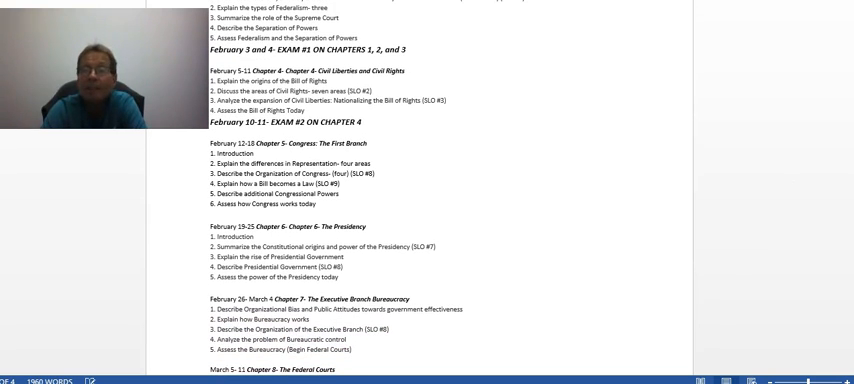
scroll(down, 3)
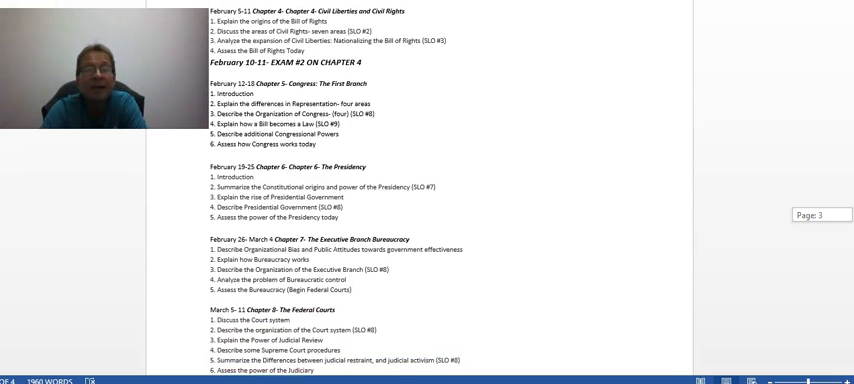
scroll(down, 3)
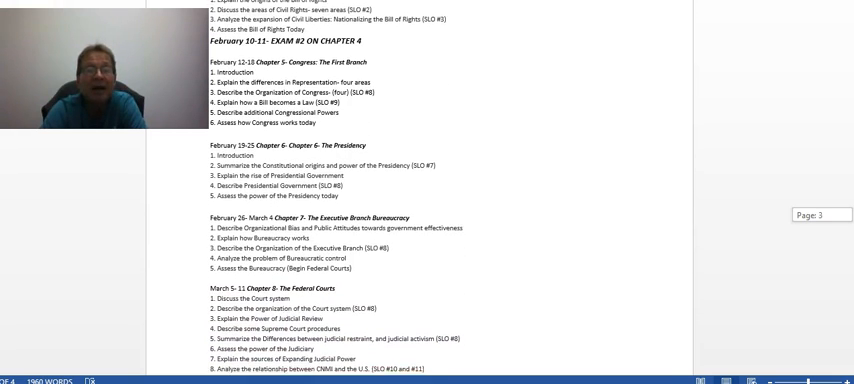
scroll(down, 3)
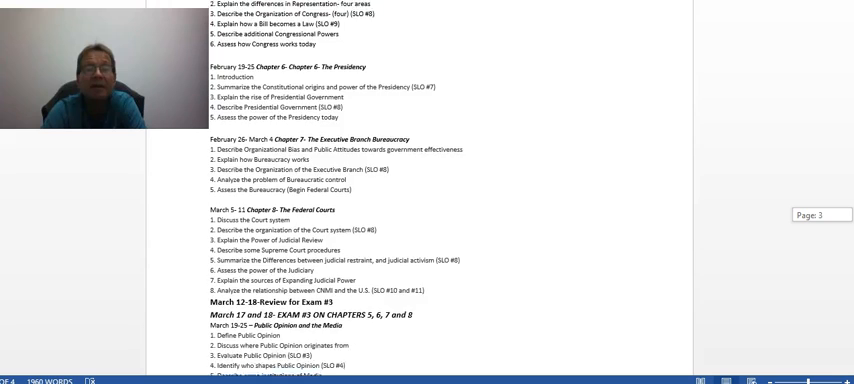
scroll(down, 3)
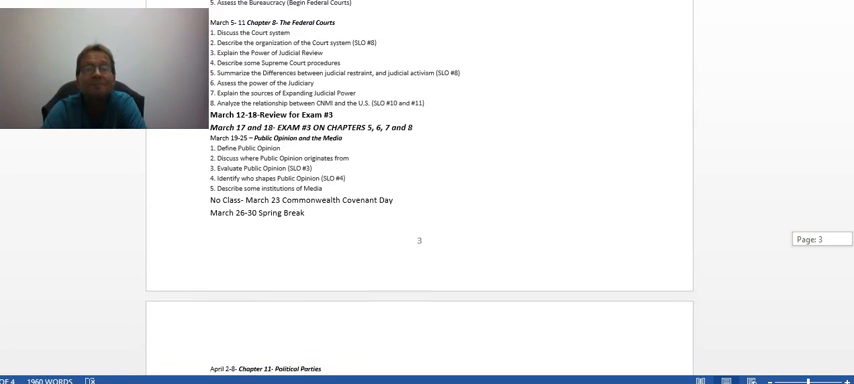
scroll(down, 3)
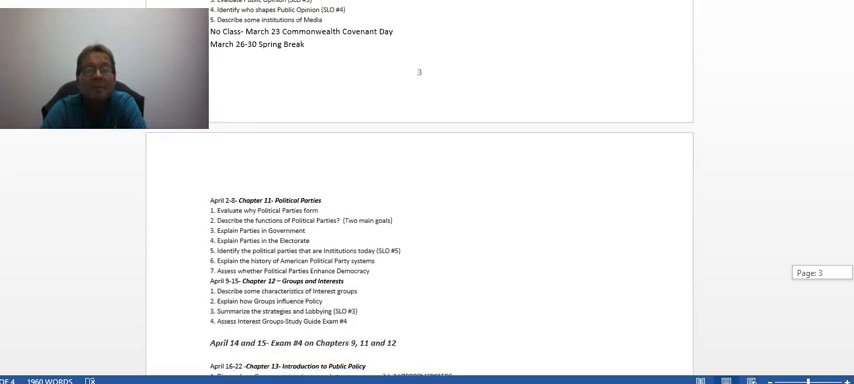
scroll(down, 3)
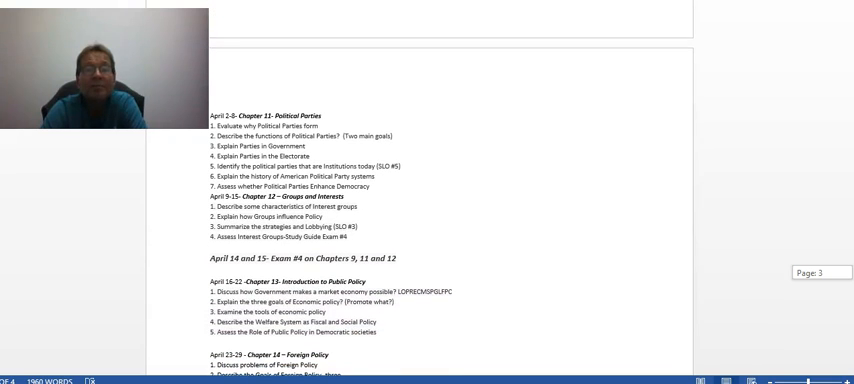
scroll(down, 3)
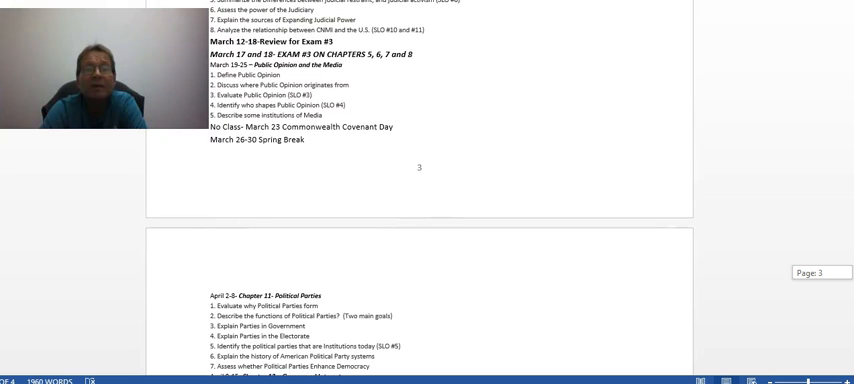
scroll(down, 3)
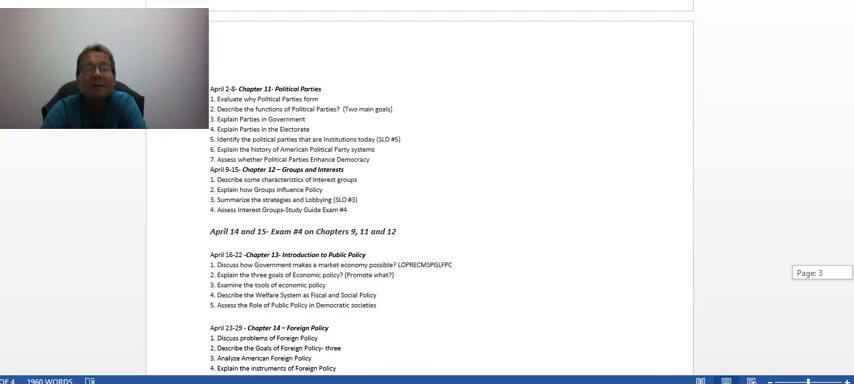
scroll(down, 3)
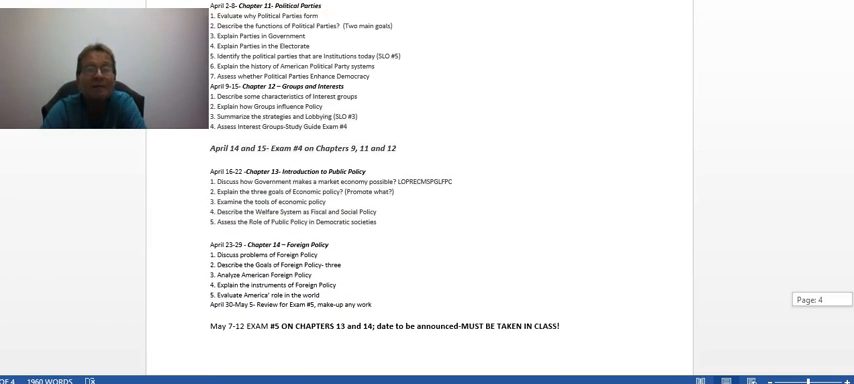
scroll(down, 3)
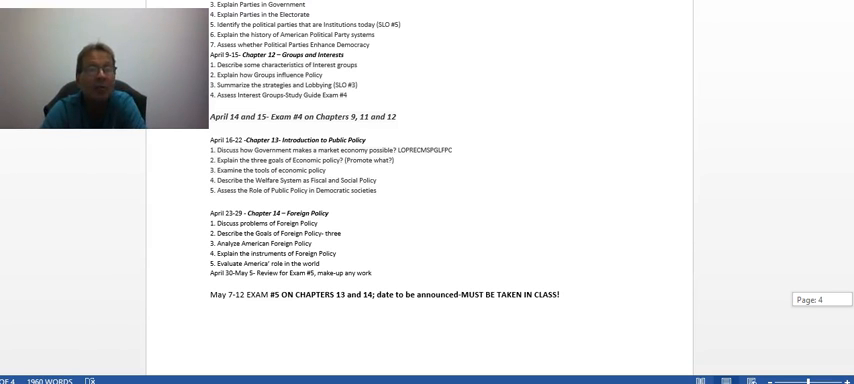
scroll(up, 3)
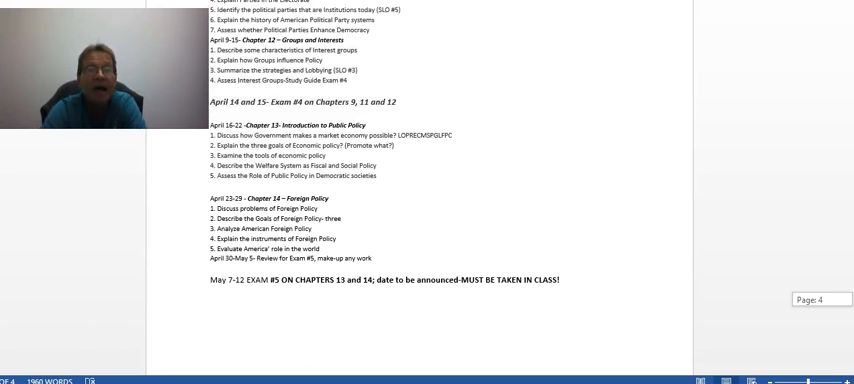
scroll(down, 3)
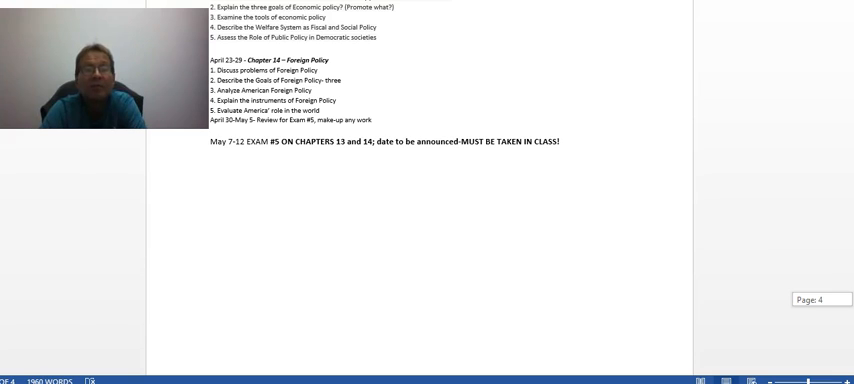
scroll(down, 3)
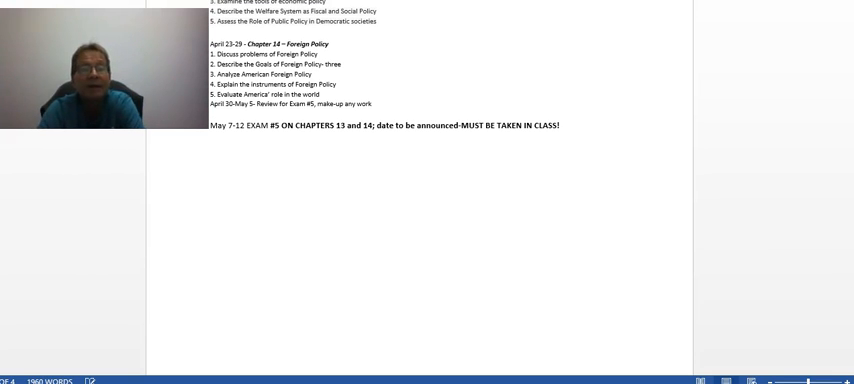